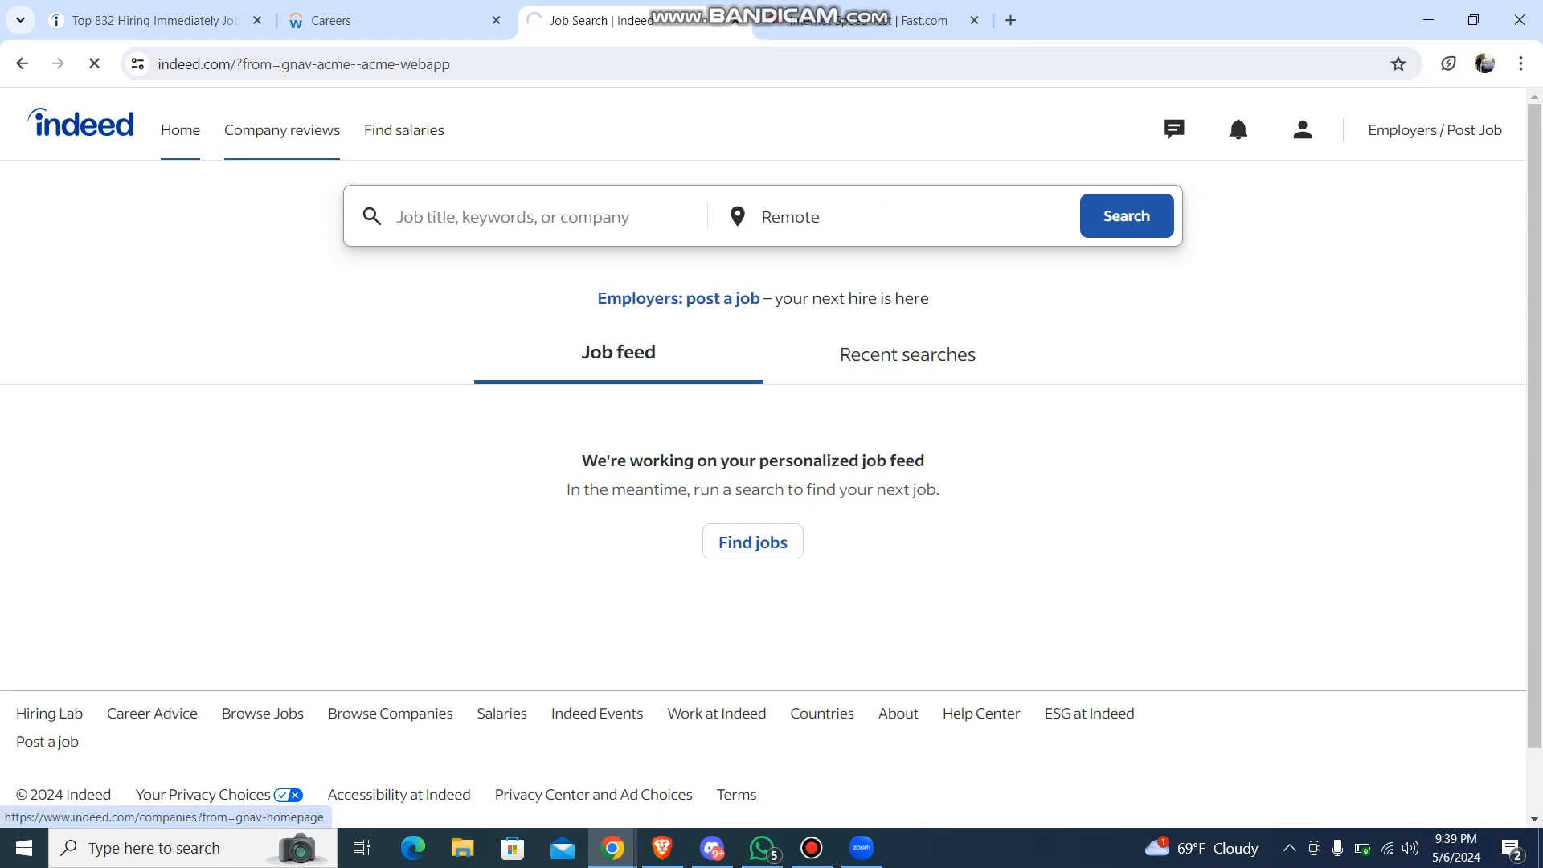
Go to Company reviews and scroll down past the company search field
{"action": "left_click", "coordinate": [281, 130]}
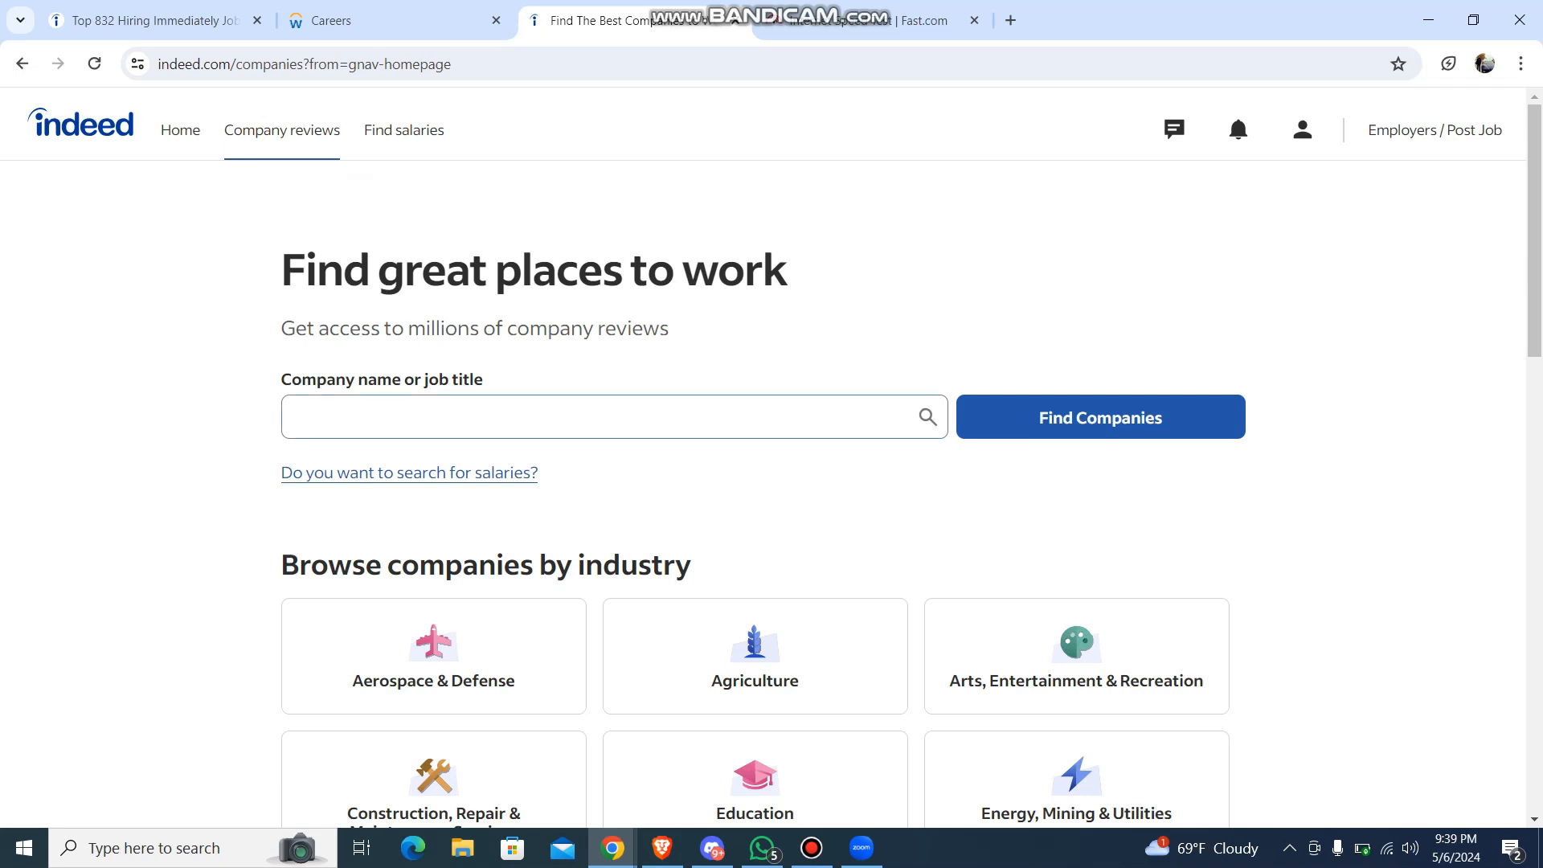
{"action": "left_click", "coordinate": [610, 415]}
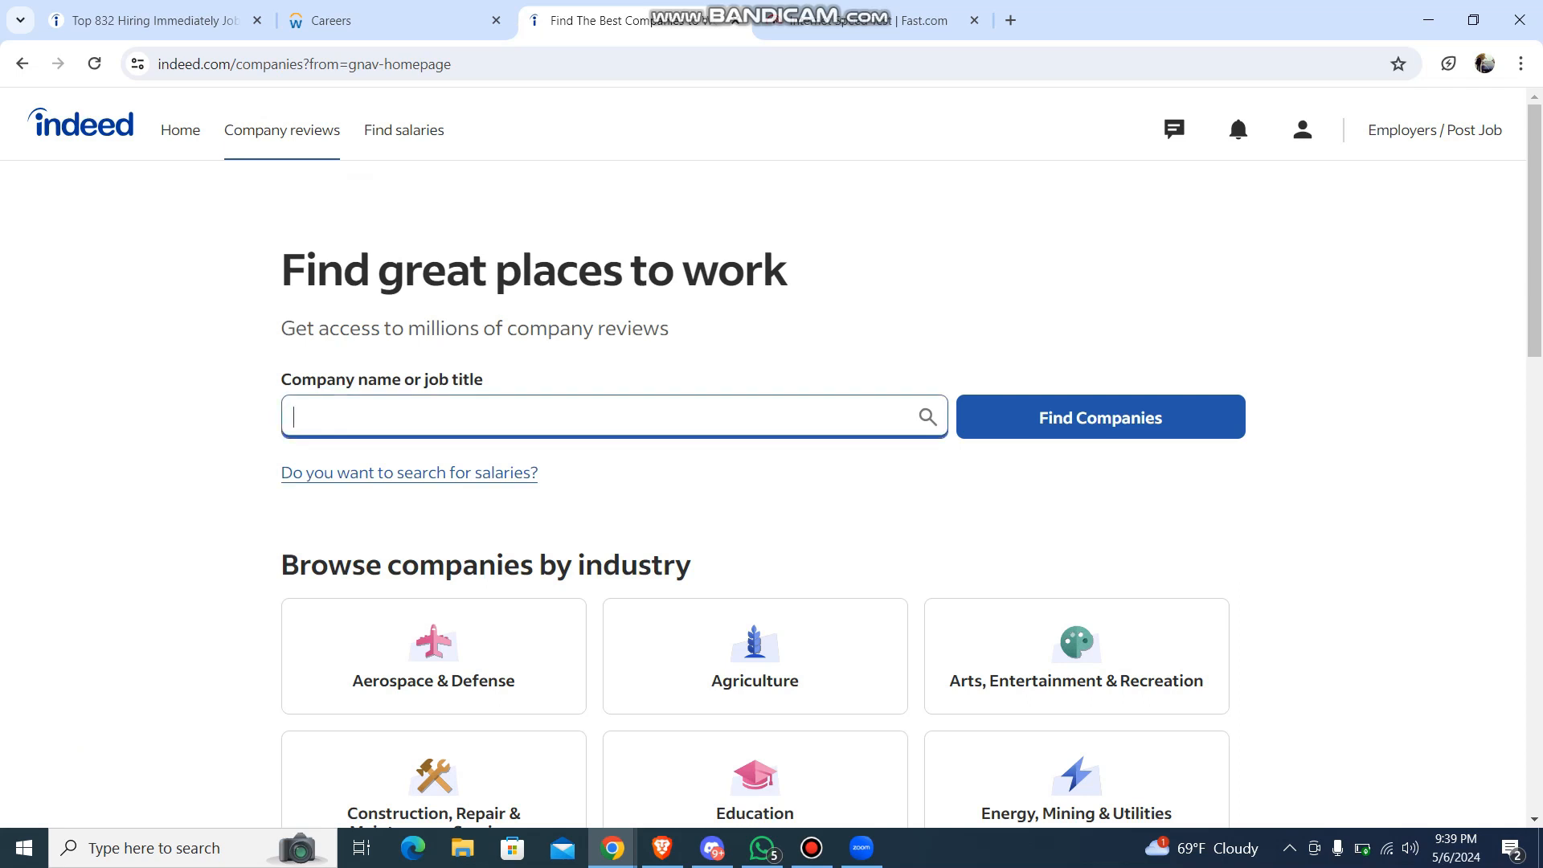
{"action": "scroll", "scroll_direction": "down", "scroll_amount": 3}
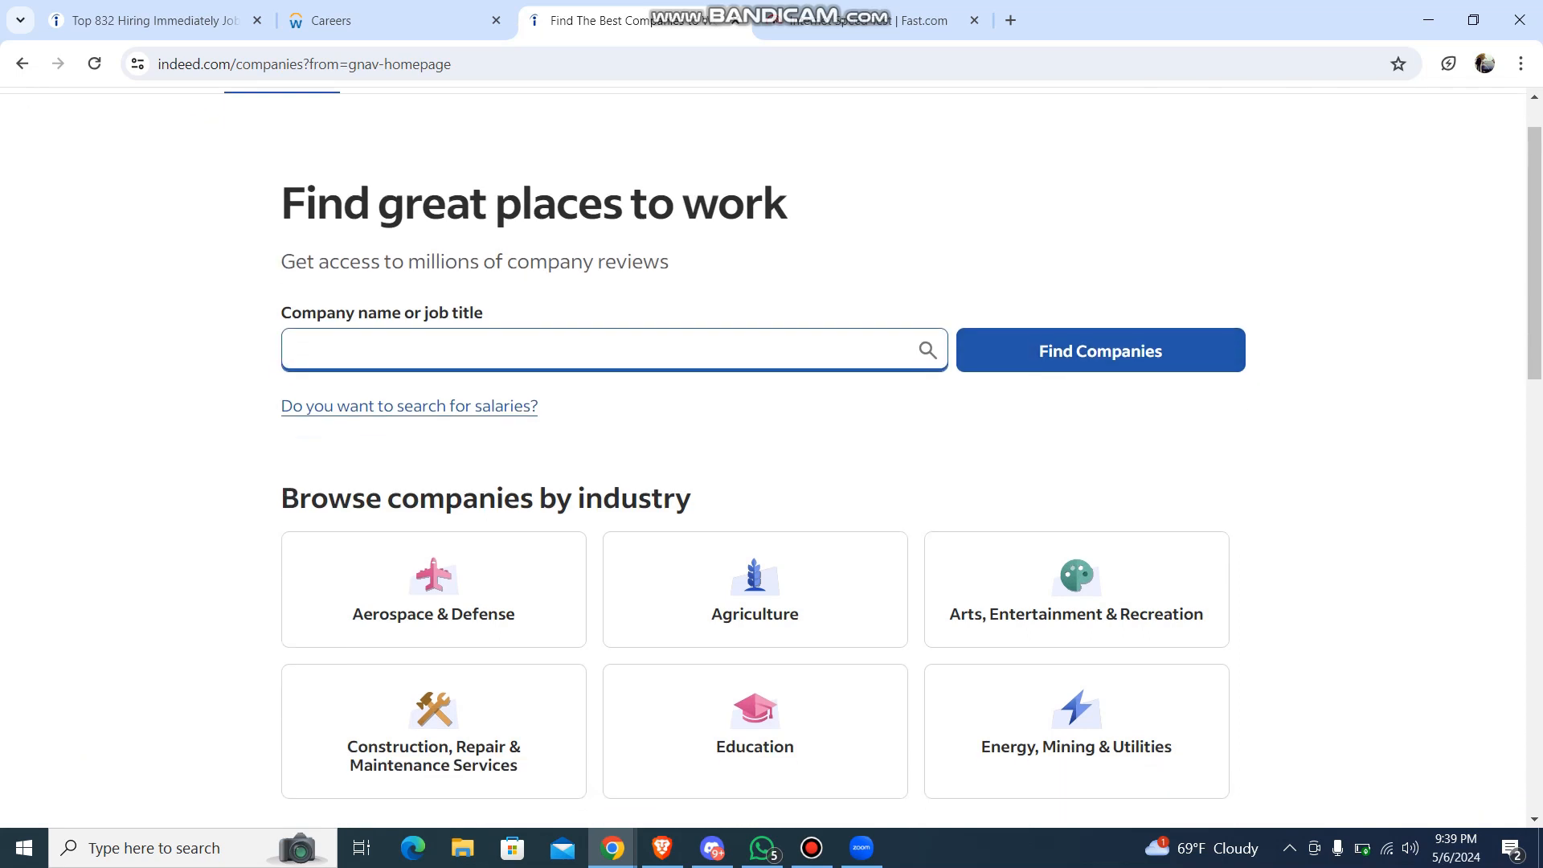
{"action": "scroll", "scroll_direction": "down", "scroll_amount": 3}
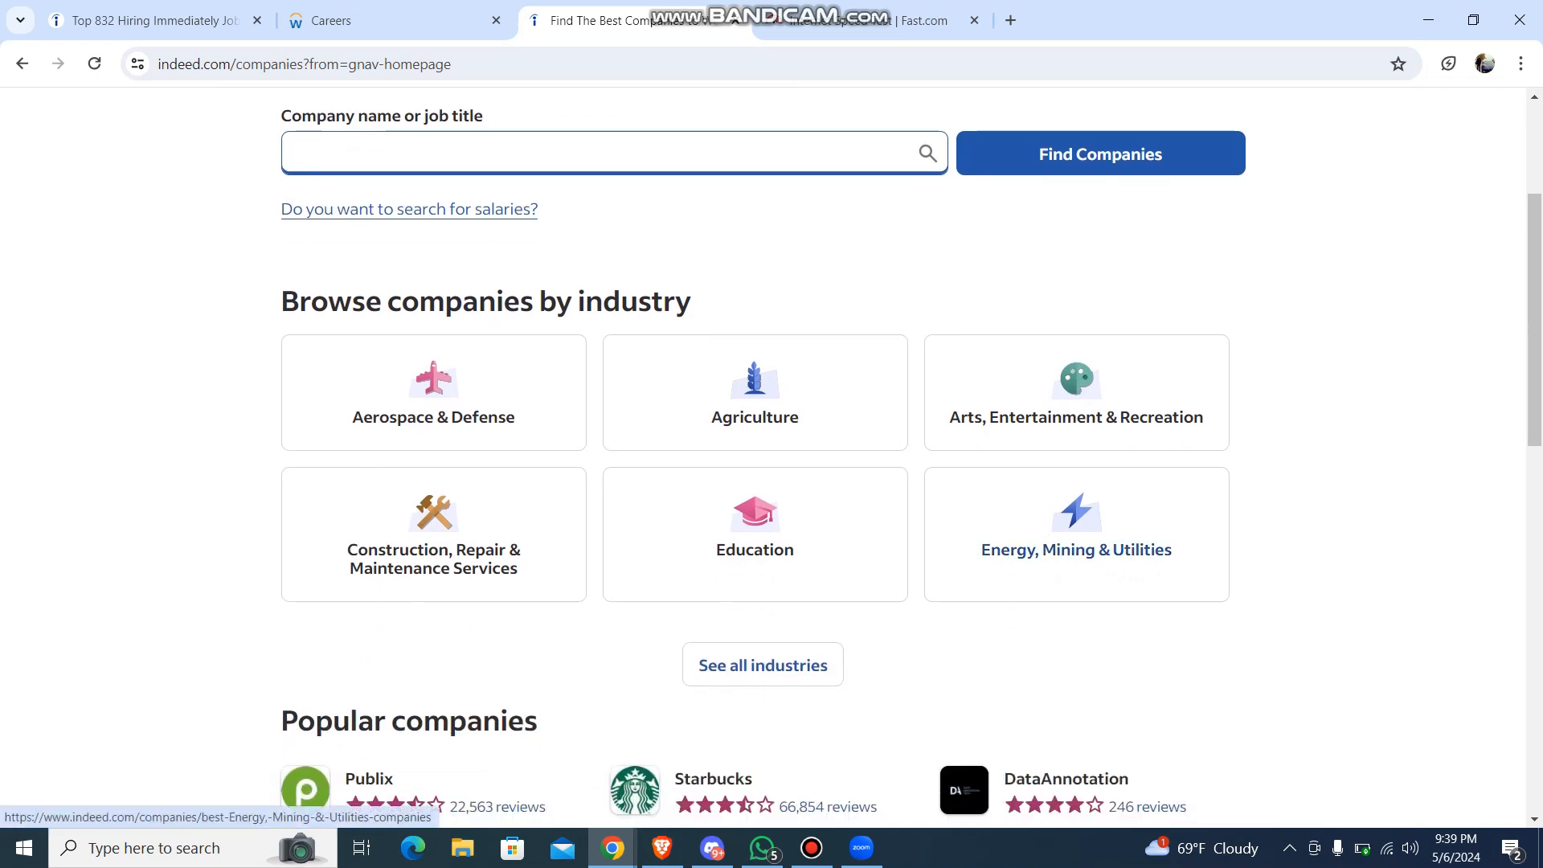
{"action": "mouse_move", "coordinate": [754, 548]}
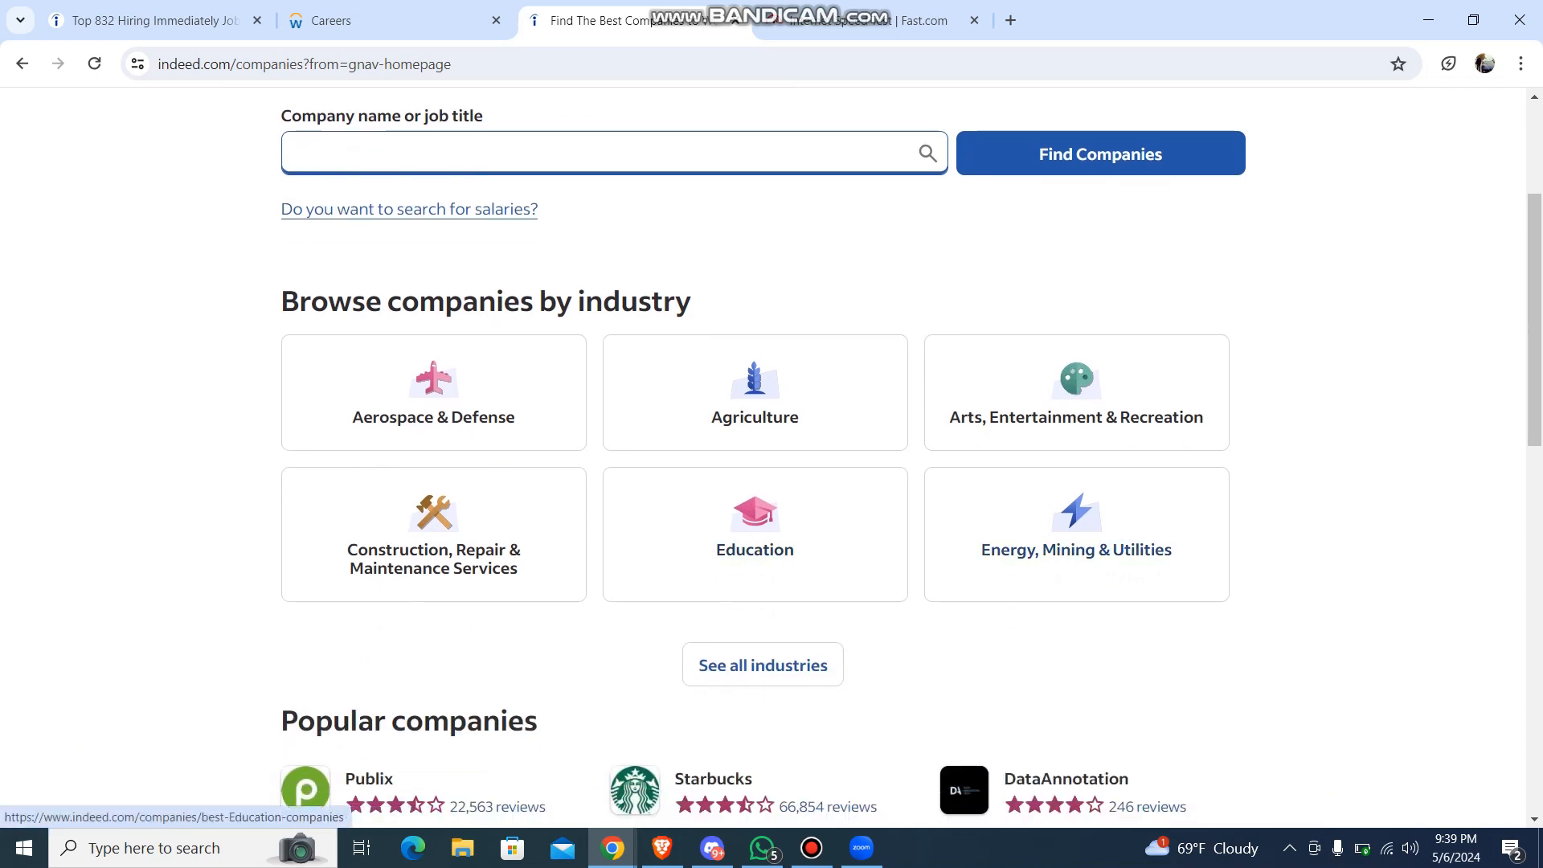
{"action": "mouse_move", "coordinate": [754, 549]}
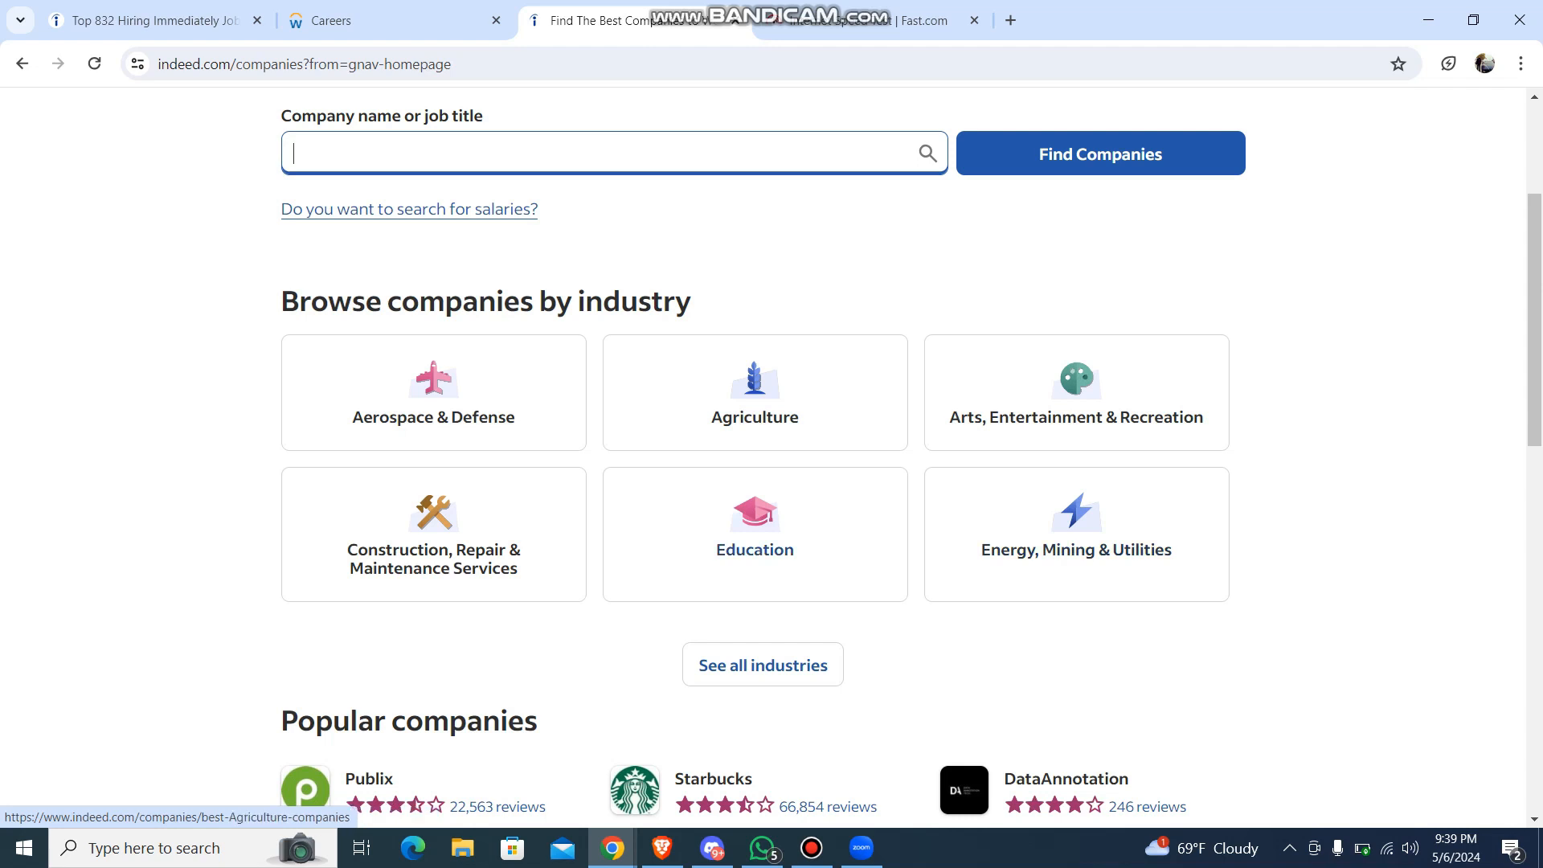
Browse the Arts, Entertainment & Recreation industry's company listings
{"action": "left_click", "coordinate": [1074, 393]}
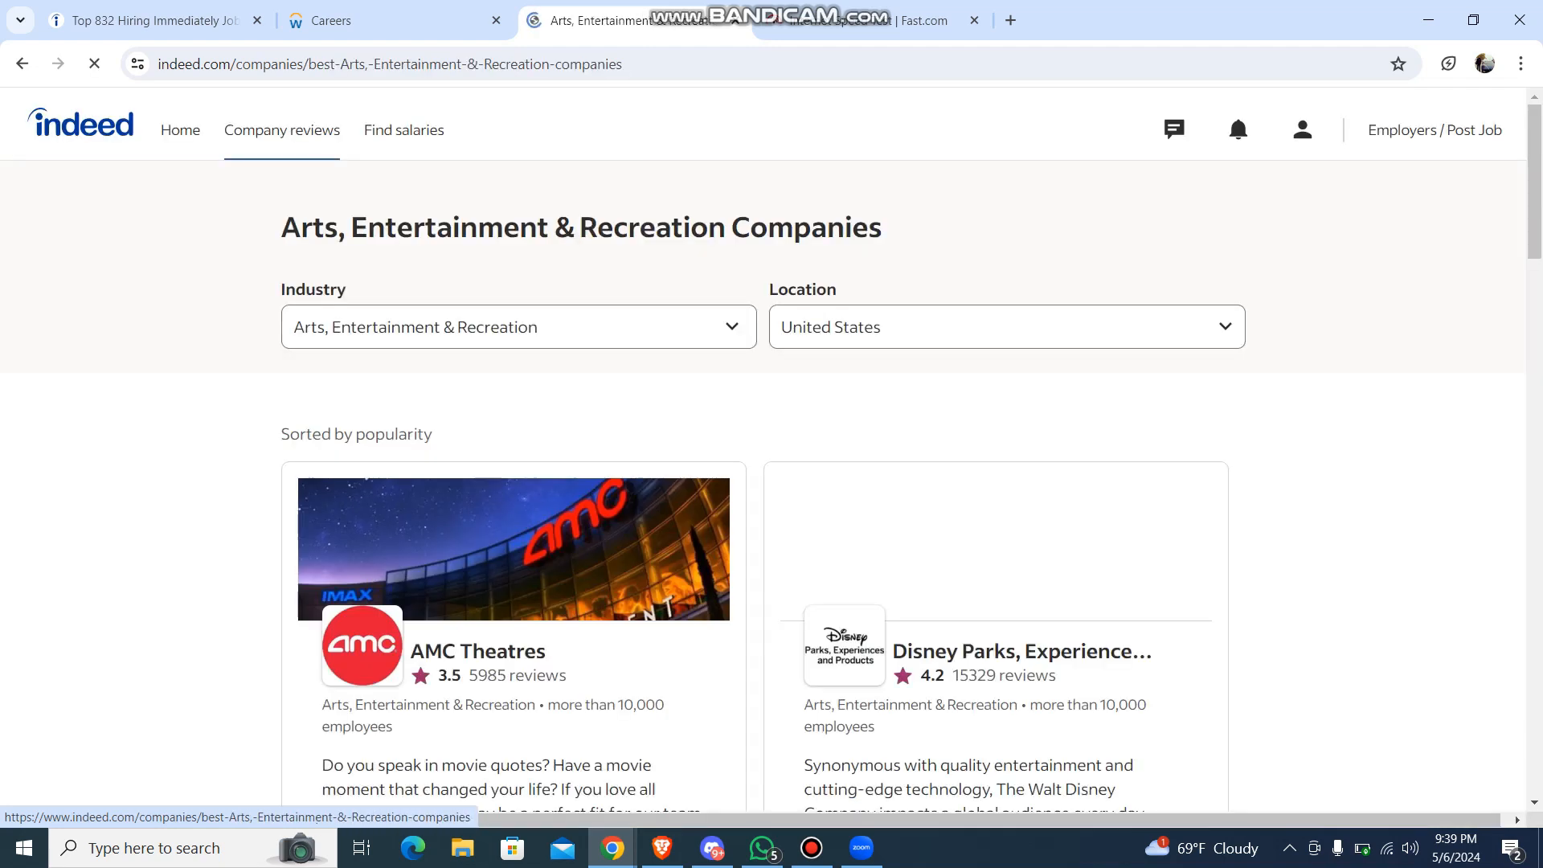
{"action": "scroll", "scroll_direction": "down", "scroll_amount": 3}
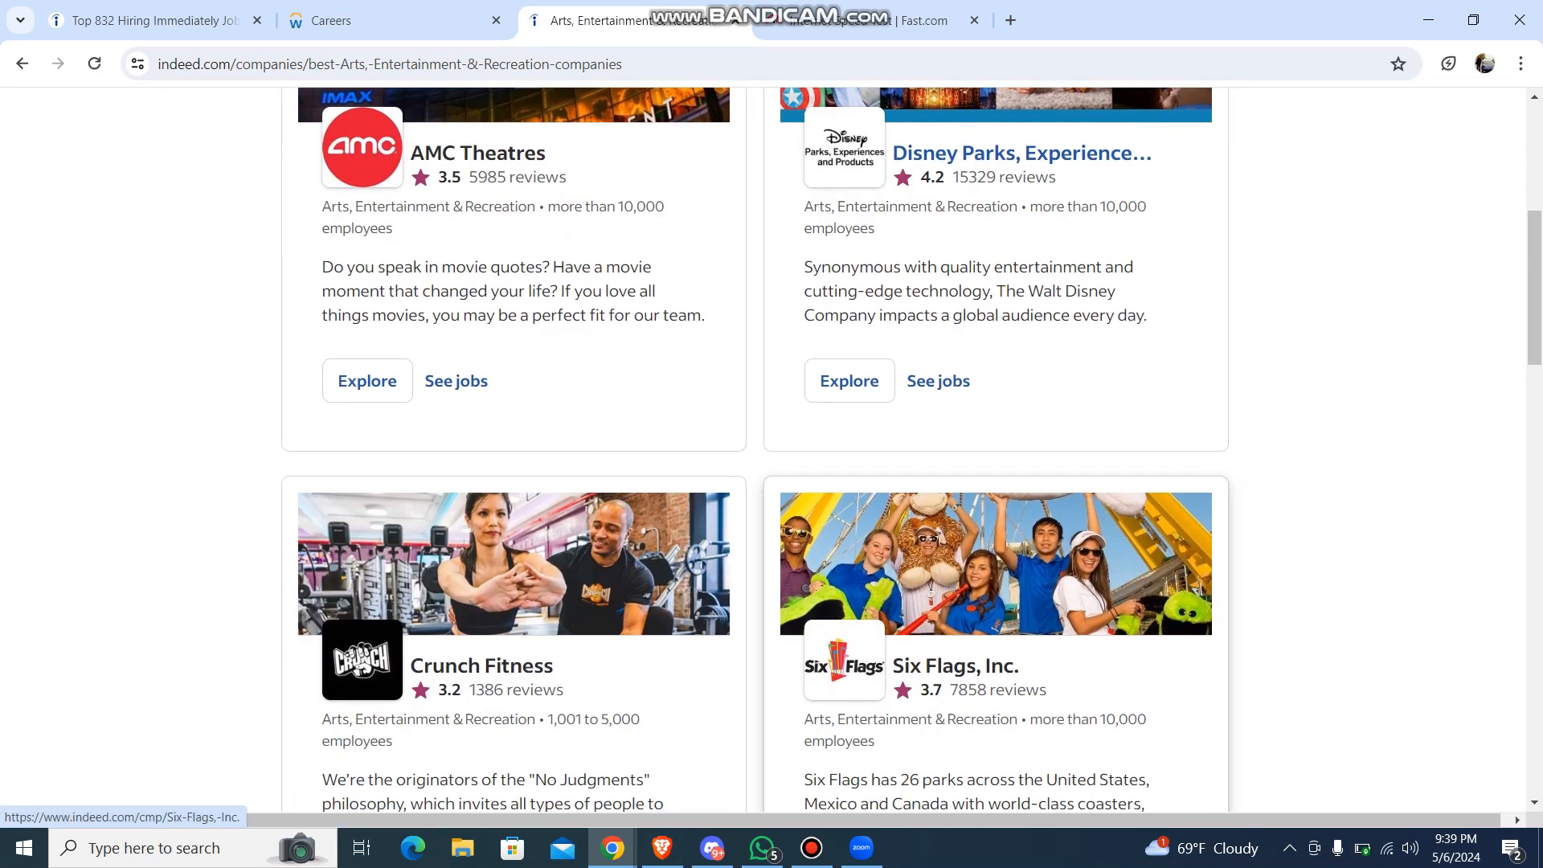
{"action": "scroll", "scroll_direction": "up", "scroll_amount": 3}
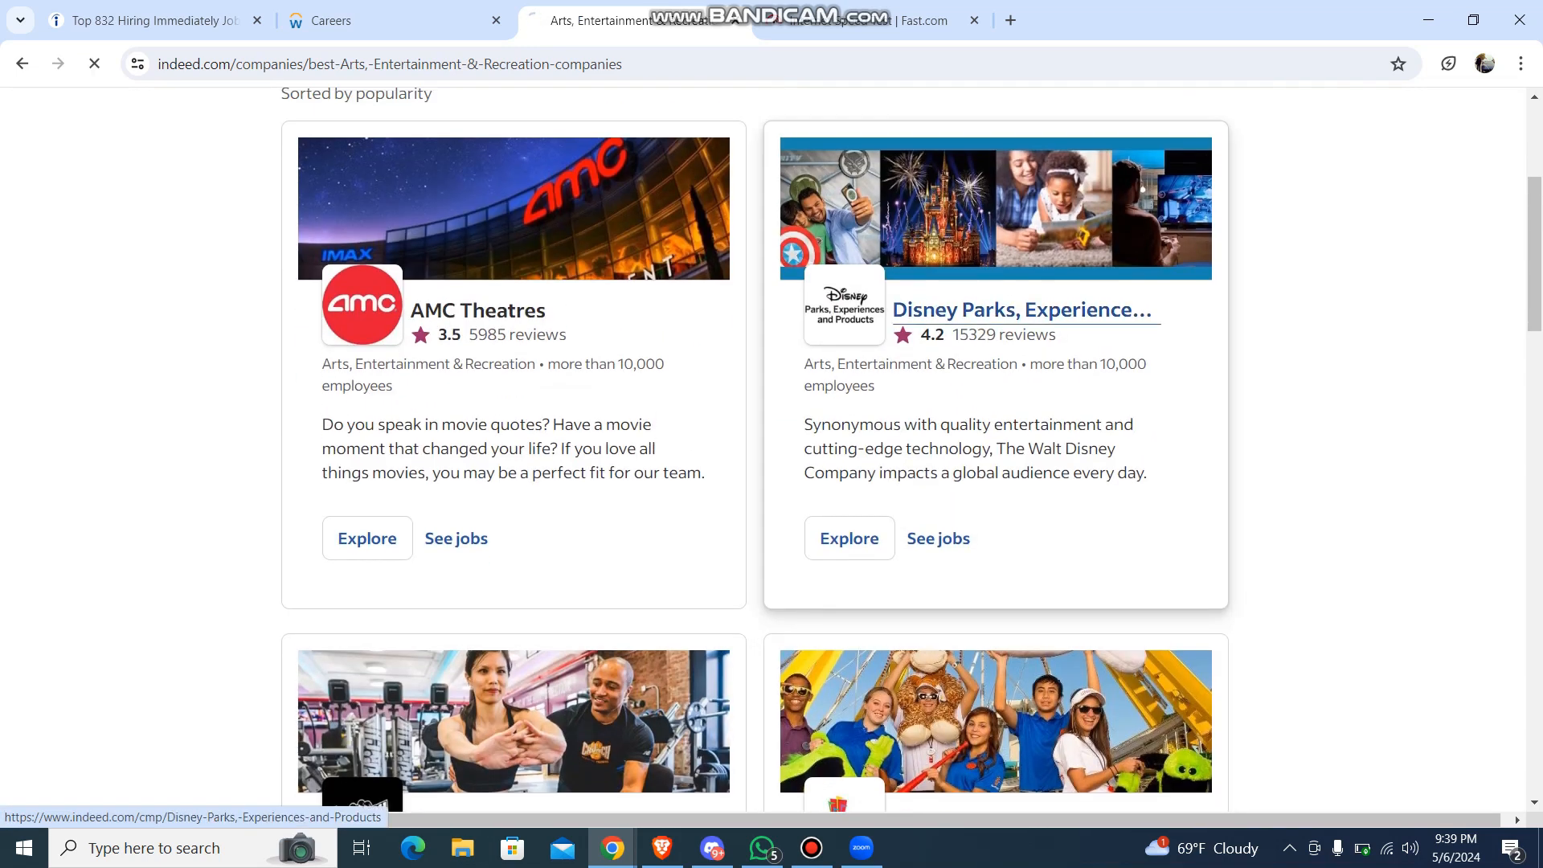
View the Disney Parks, Experiences and Products profile and reviews, then go to Q&A
{"action": "left_click", "coordinate": [1020, 309]}
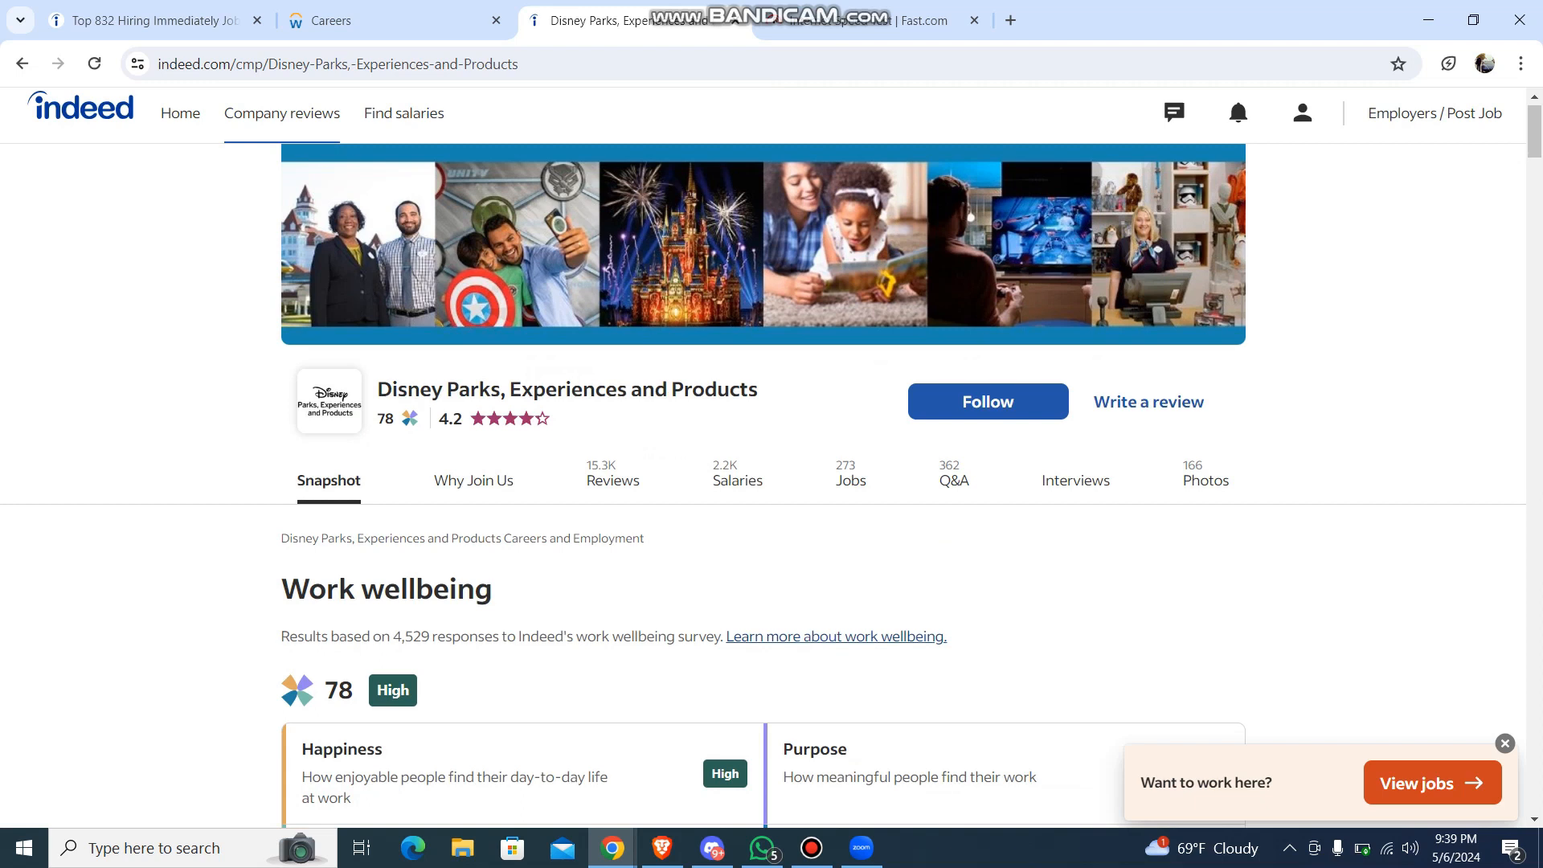
{"action": "mouse_move", "coordinate": [1147, 402]}
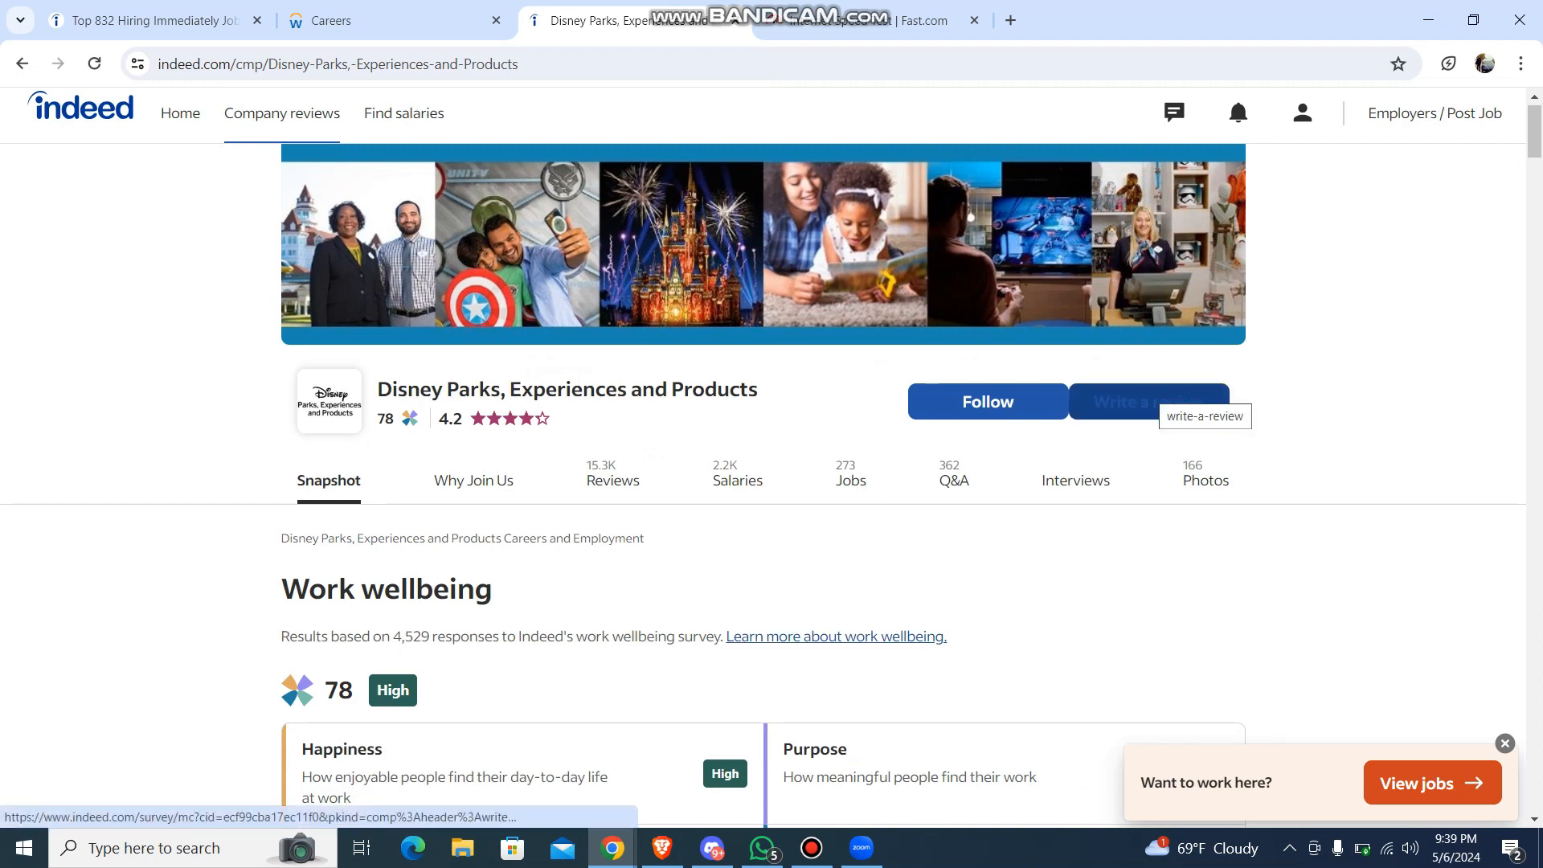
{"action": "scroll", "scroll_direction": "down", "scroll_amount": 3}
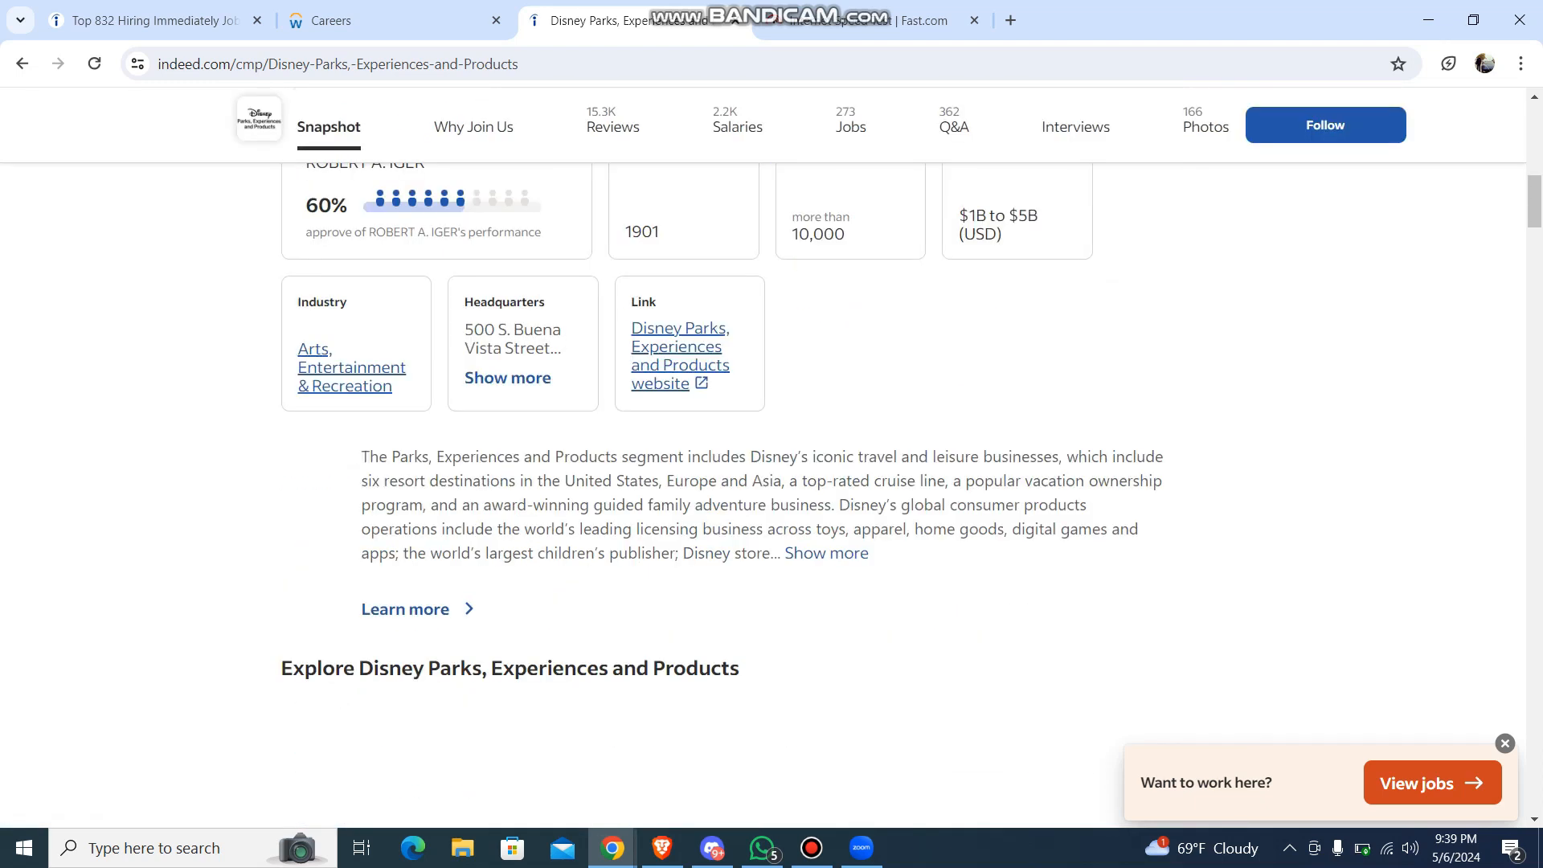
{"action": "scroll", "scroll_direction": "down", "scroll_amount": 3}
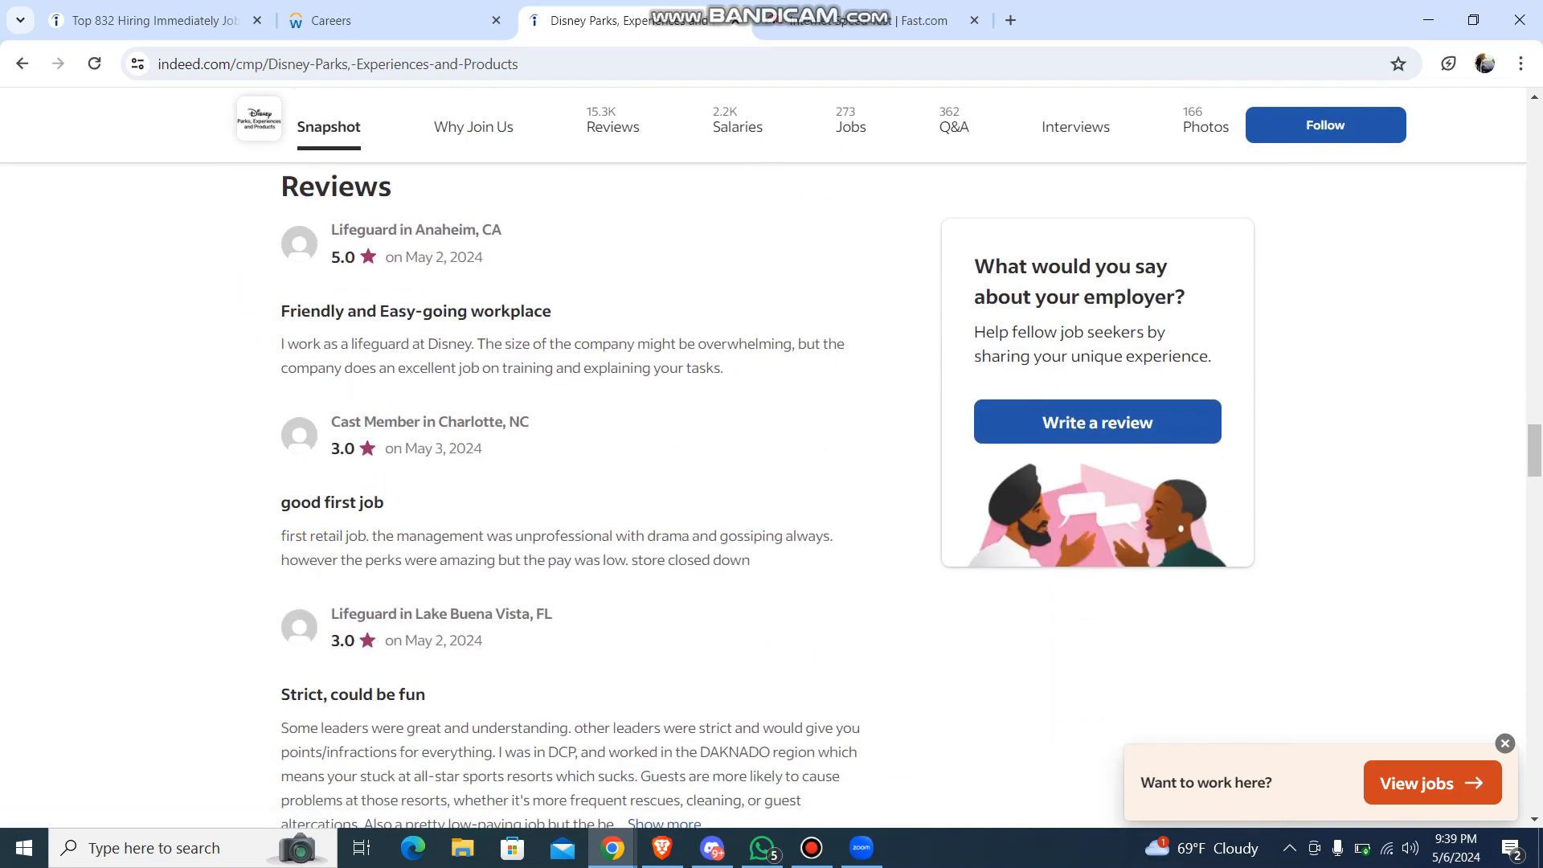
{"action": "left_click", "coordinate": [952, 125]}
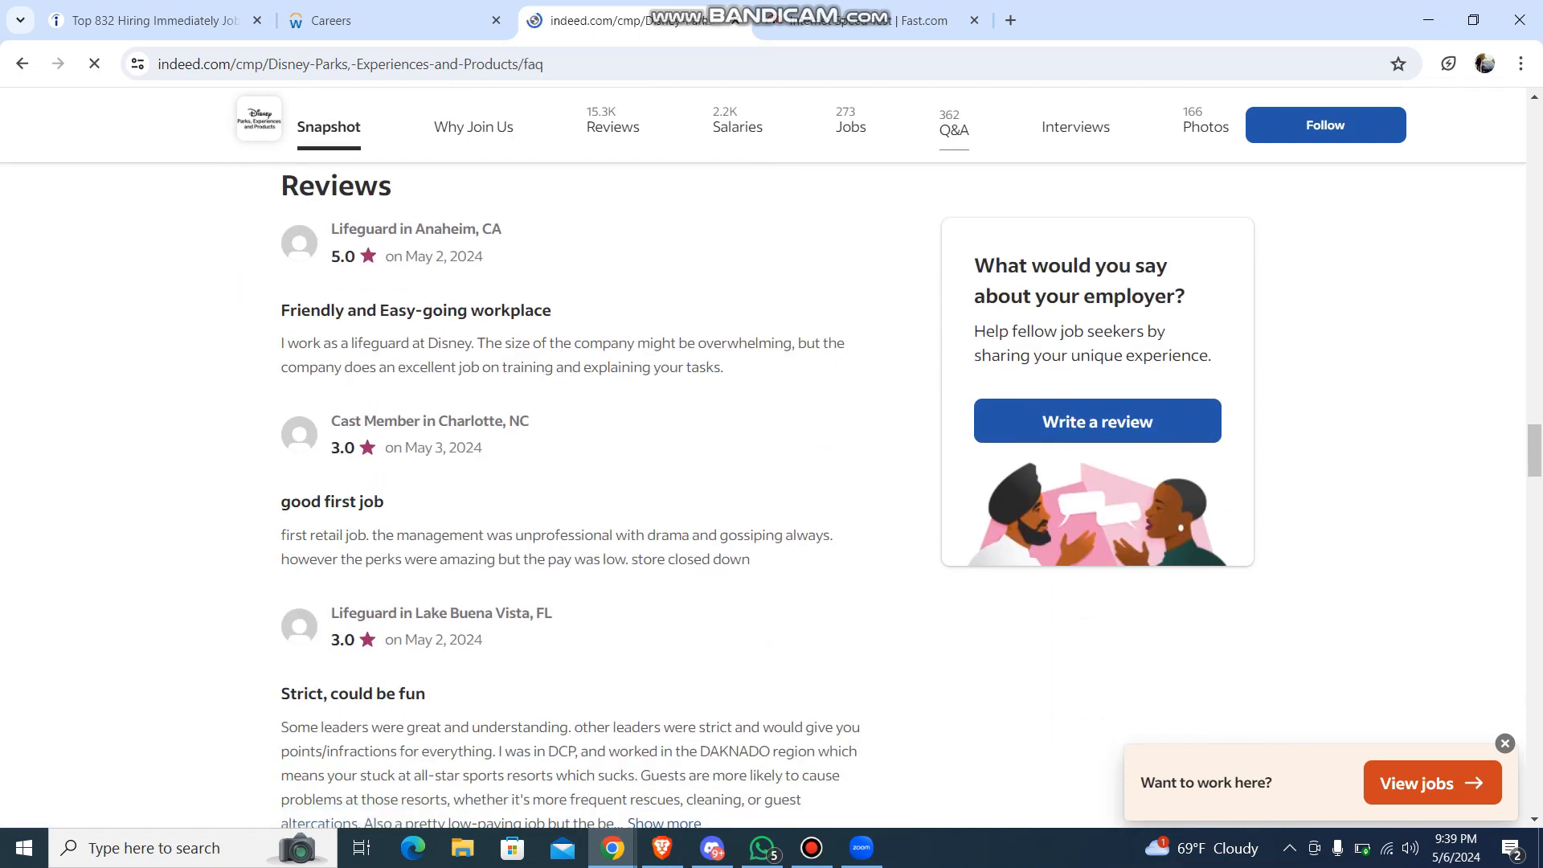
Load the Disney Parks Q&A page and scroll to the 362-question list
{"action": "left_click", "coordinate": [952, 126]}
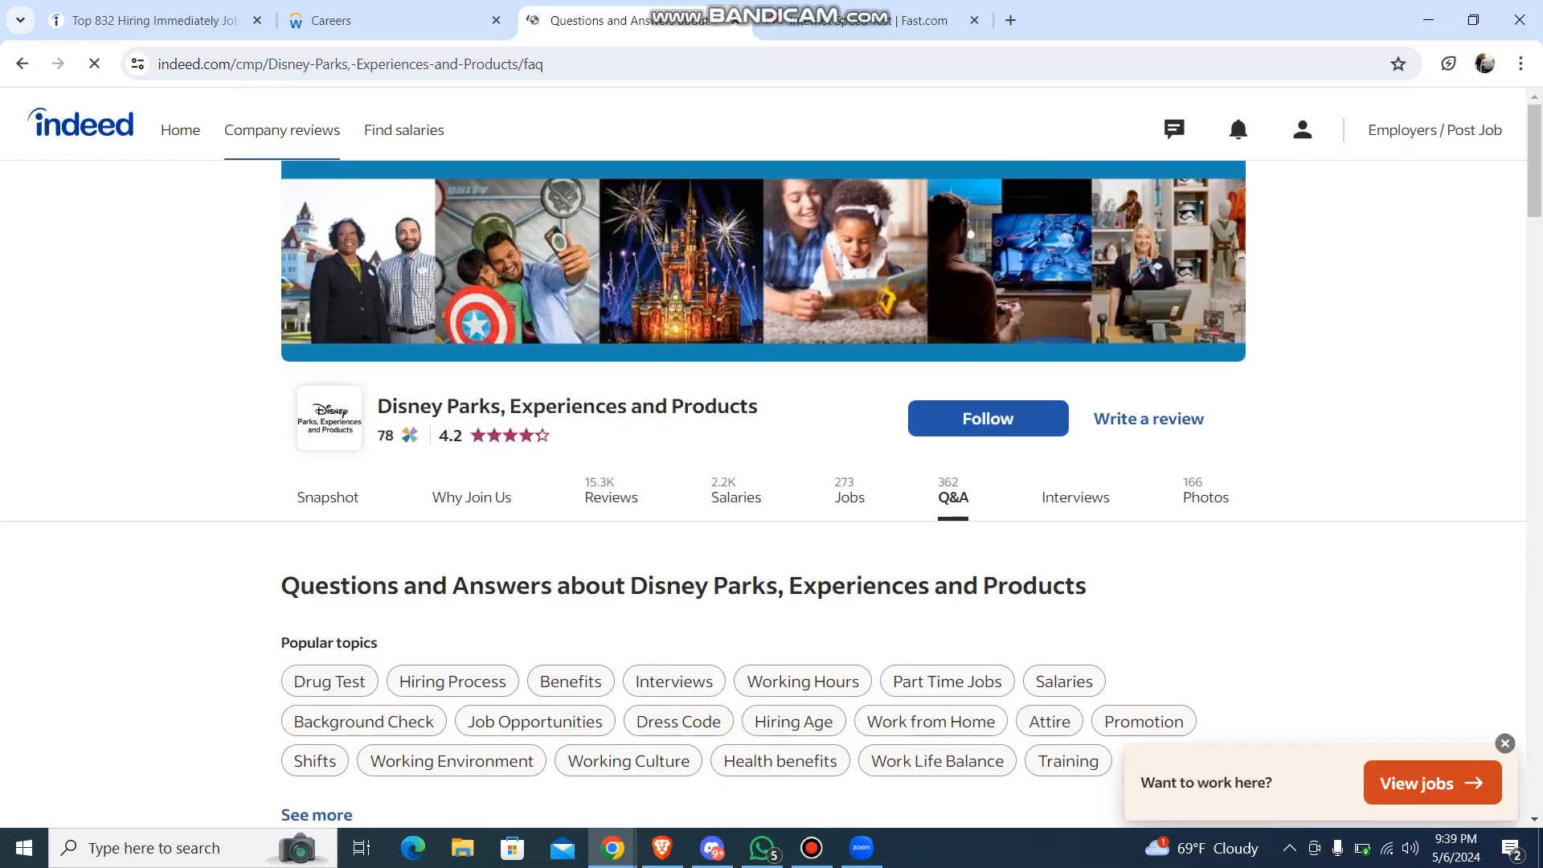
{"action": "scroll", "scroll_direction": "down", "scroll_amount": 3}
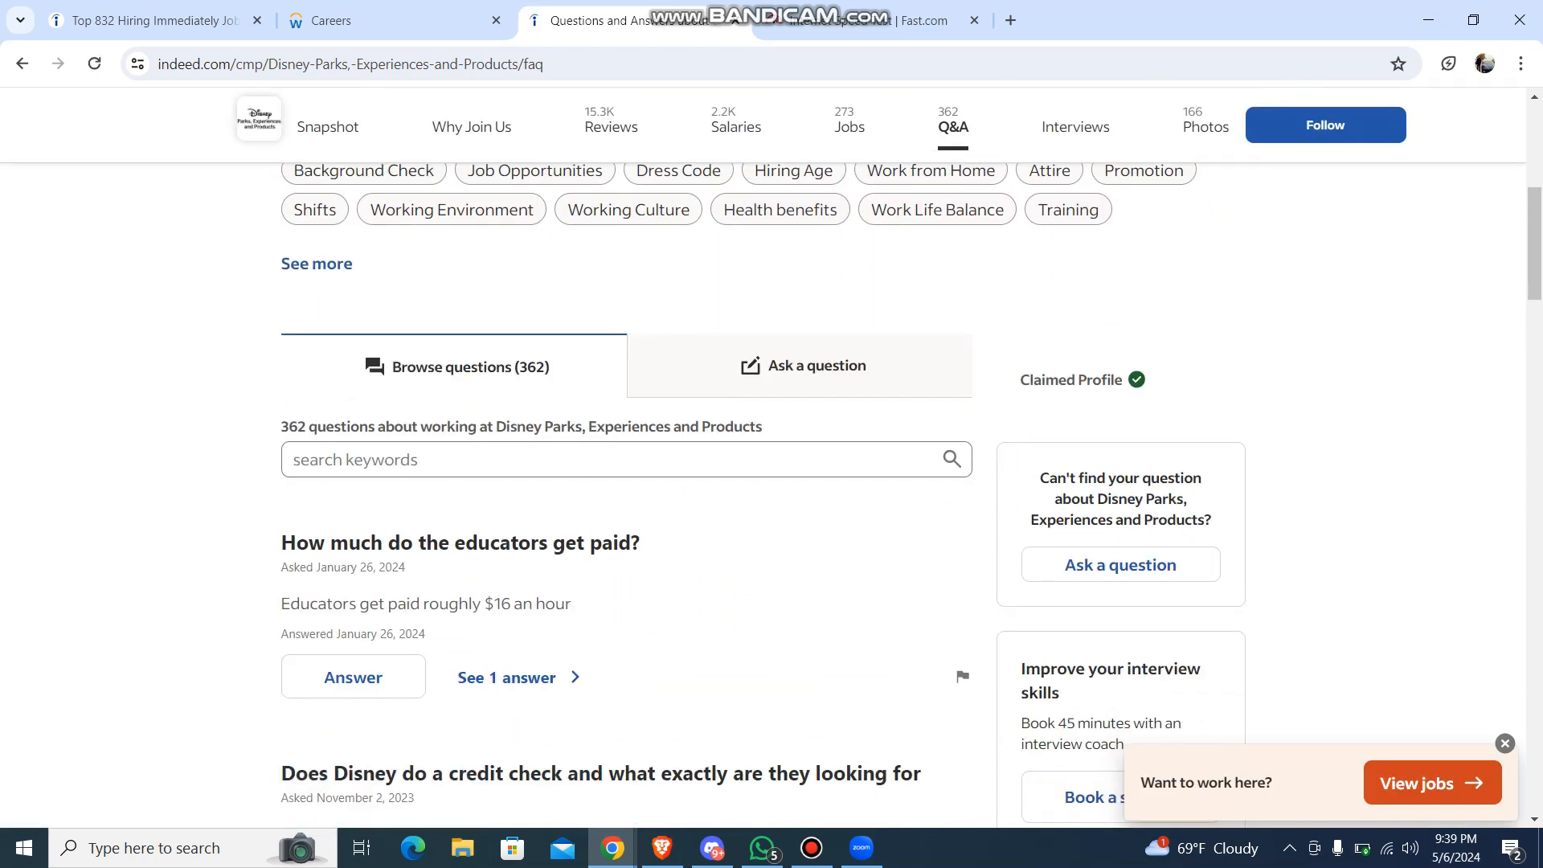
{"action": "mouse_move", "coordinate": [803, 364]}
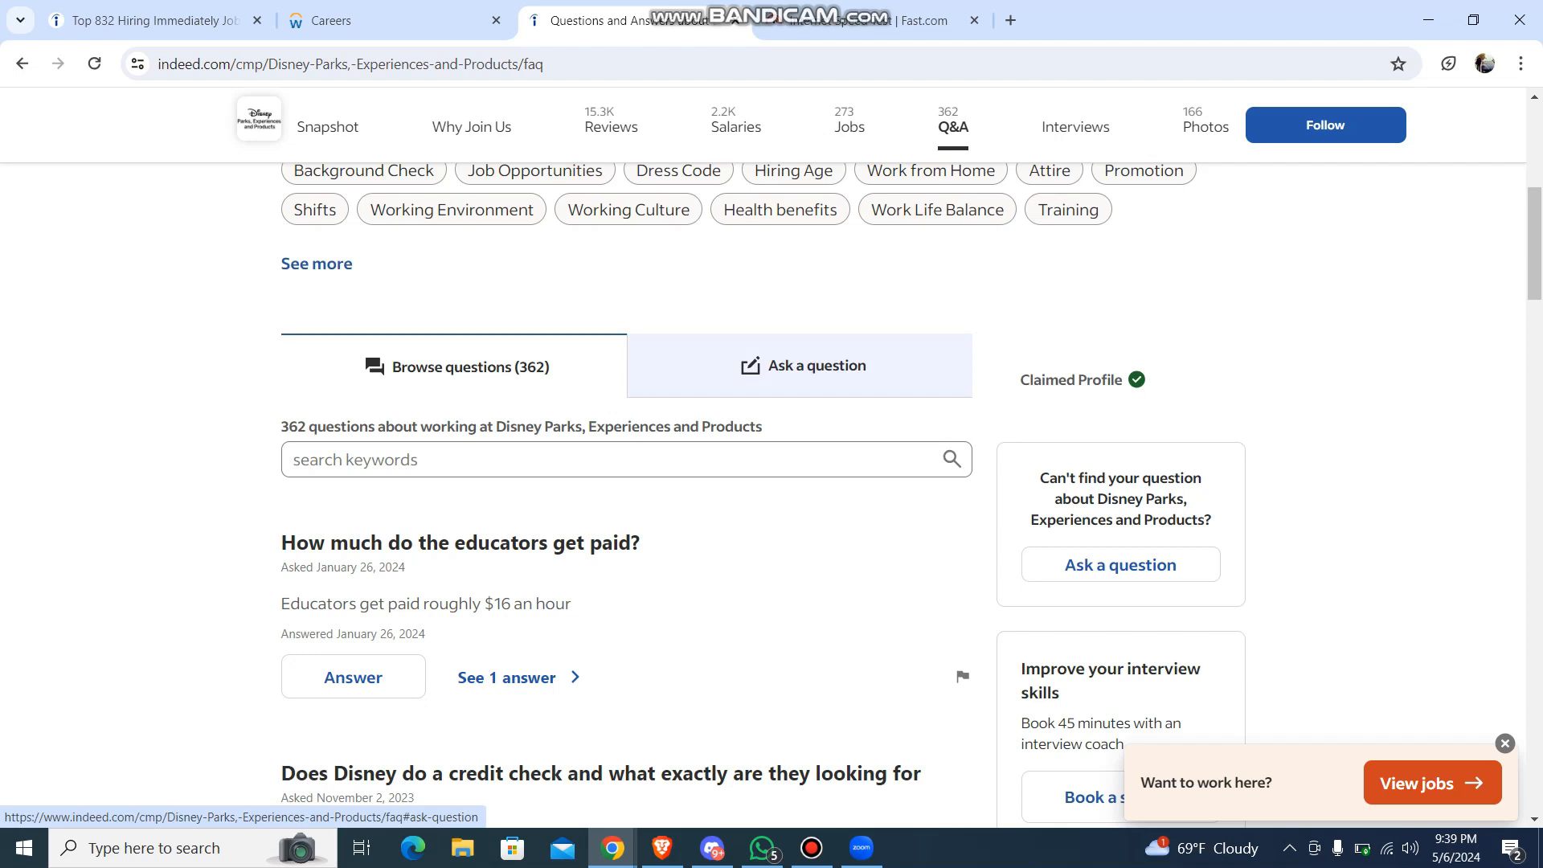
Review the Ask a question form down to Submit, then return to the Indeed home page
{"action": "left_click", "coordinate": [798, 365]}
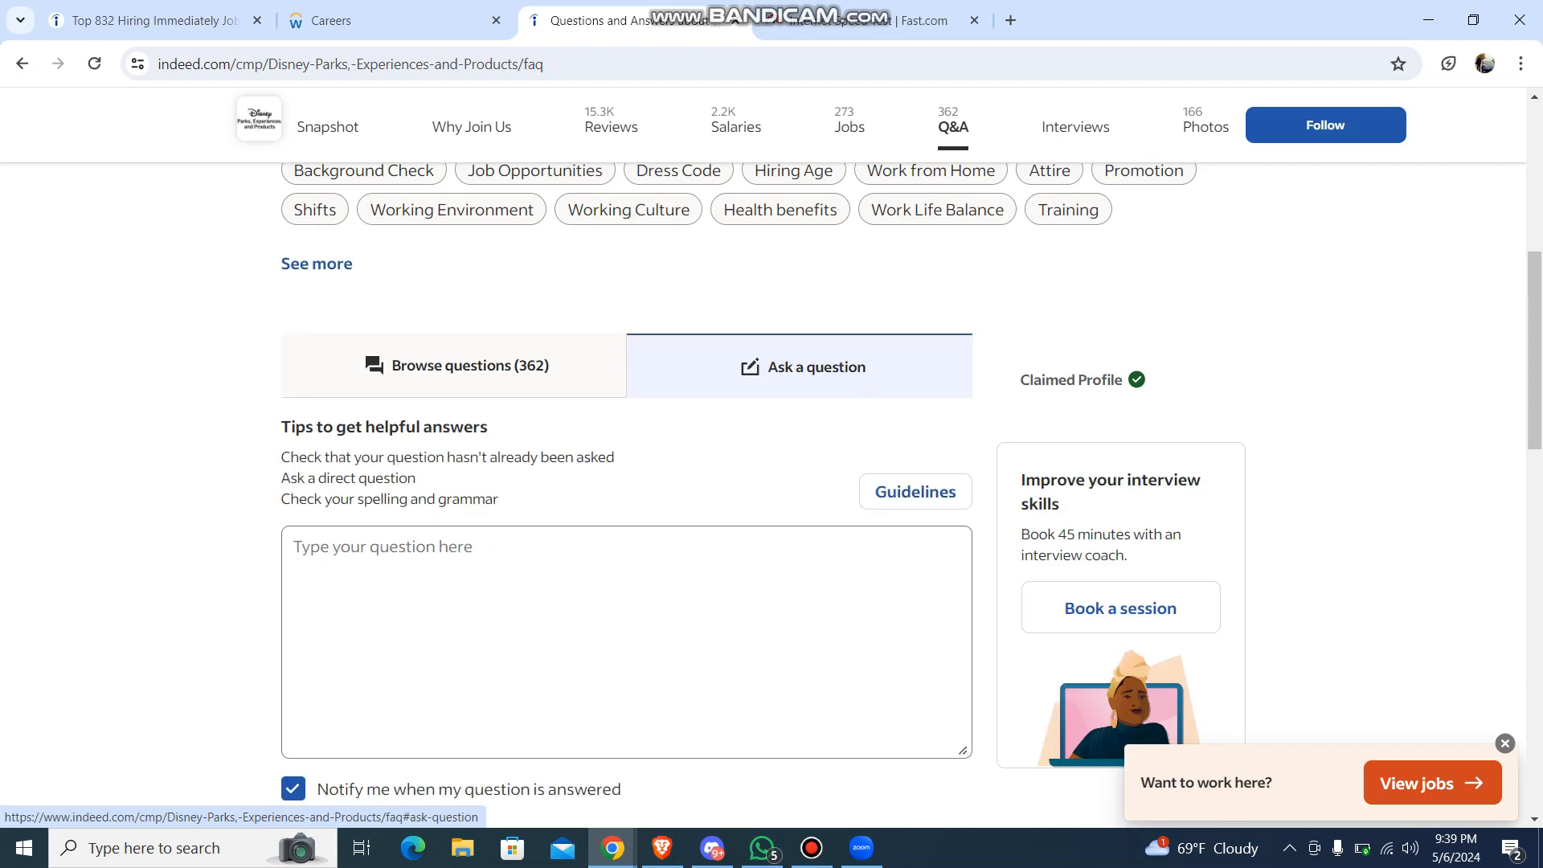
{"action": "scroll", "scroll_direction": "down", "scroll_amount": 3}
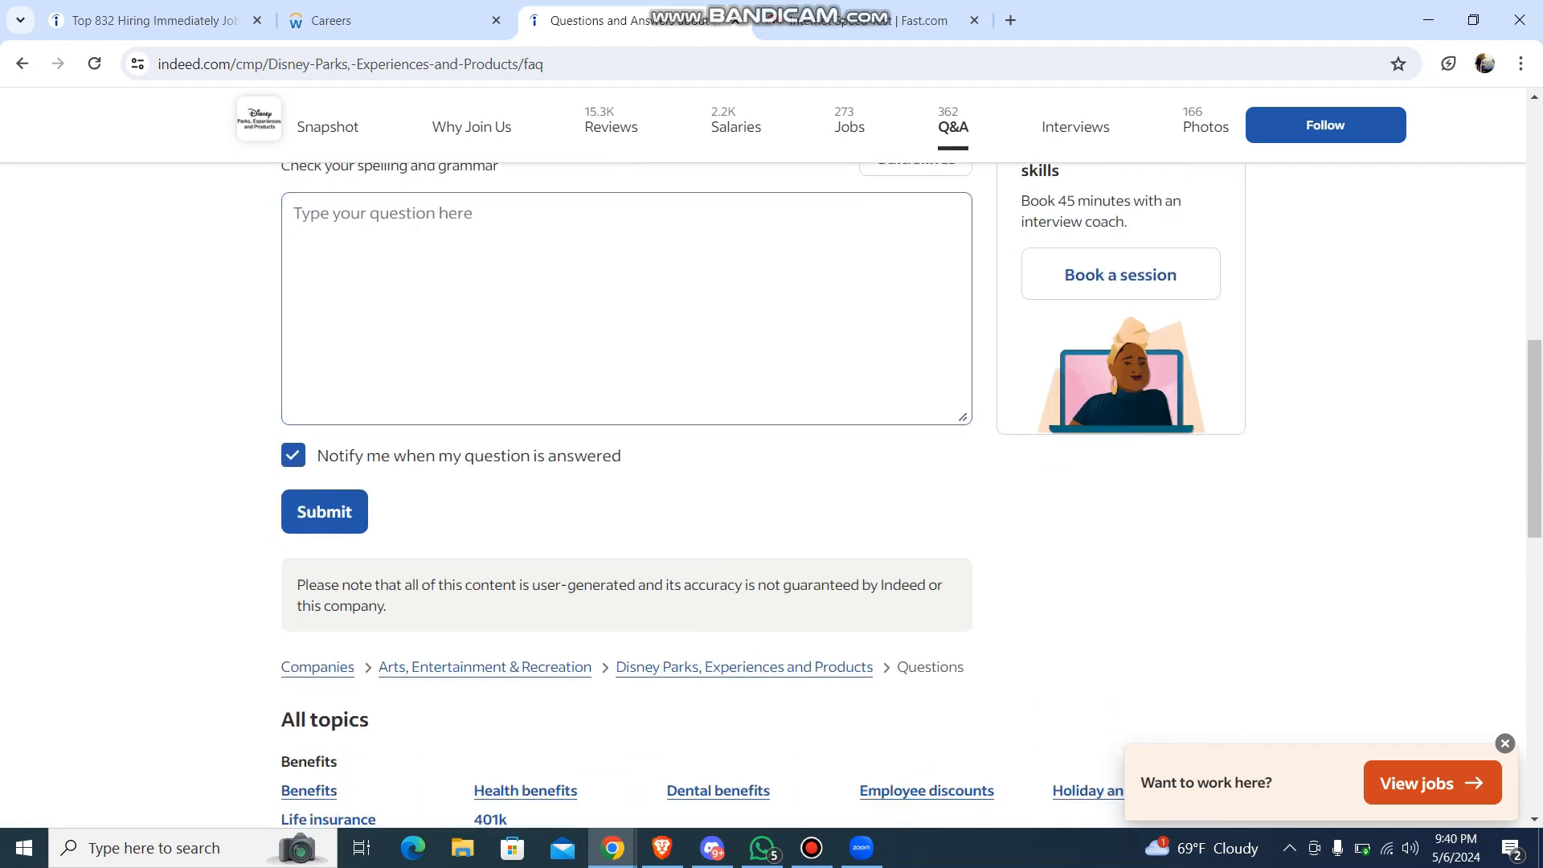
{"action": "scroll", "scroll_direction": "up", "scroll_amount": 3}
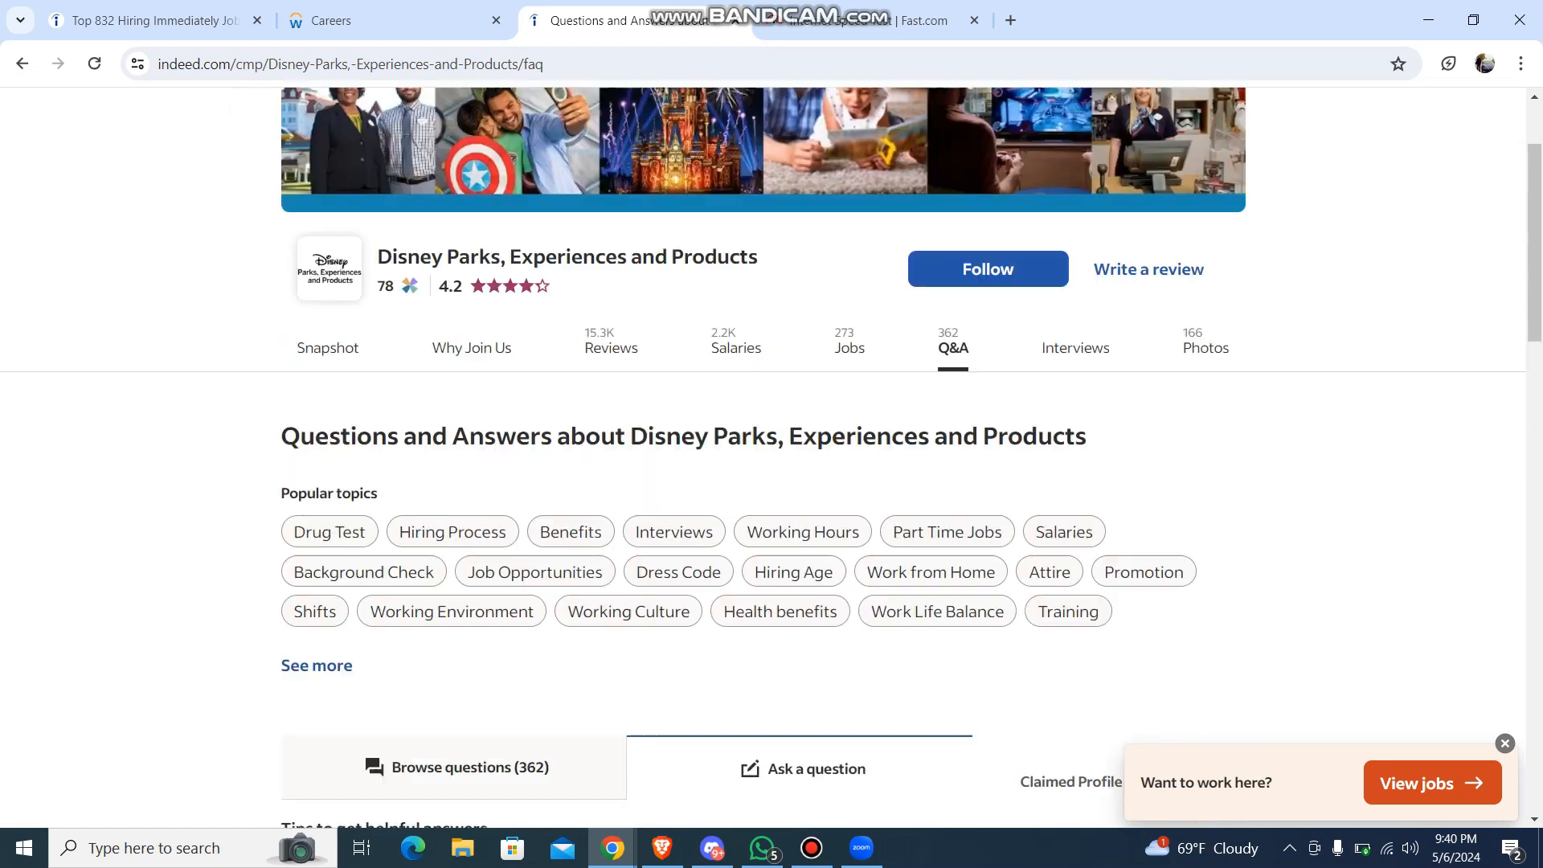
{"action": "scroll", "scroll_direction": "up", "scroll_amount": 3}
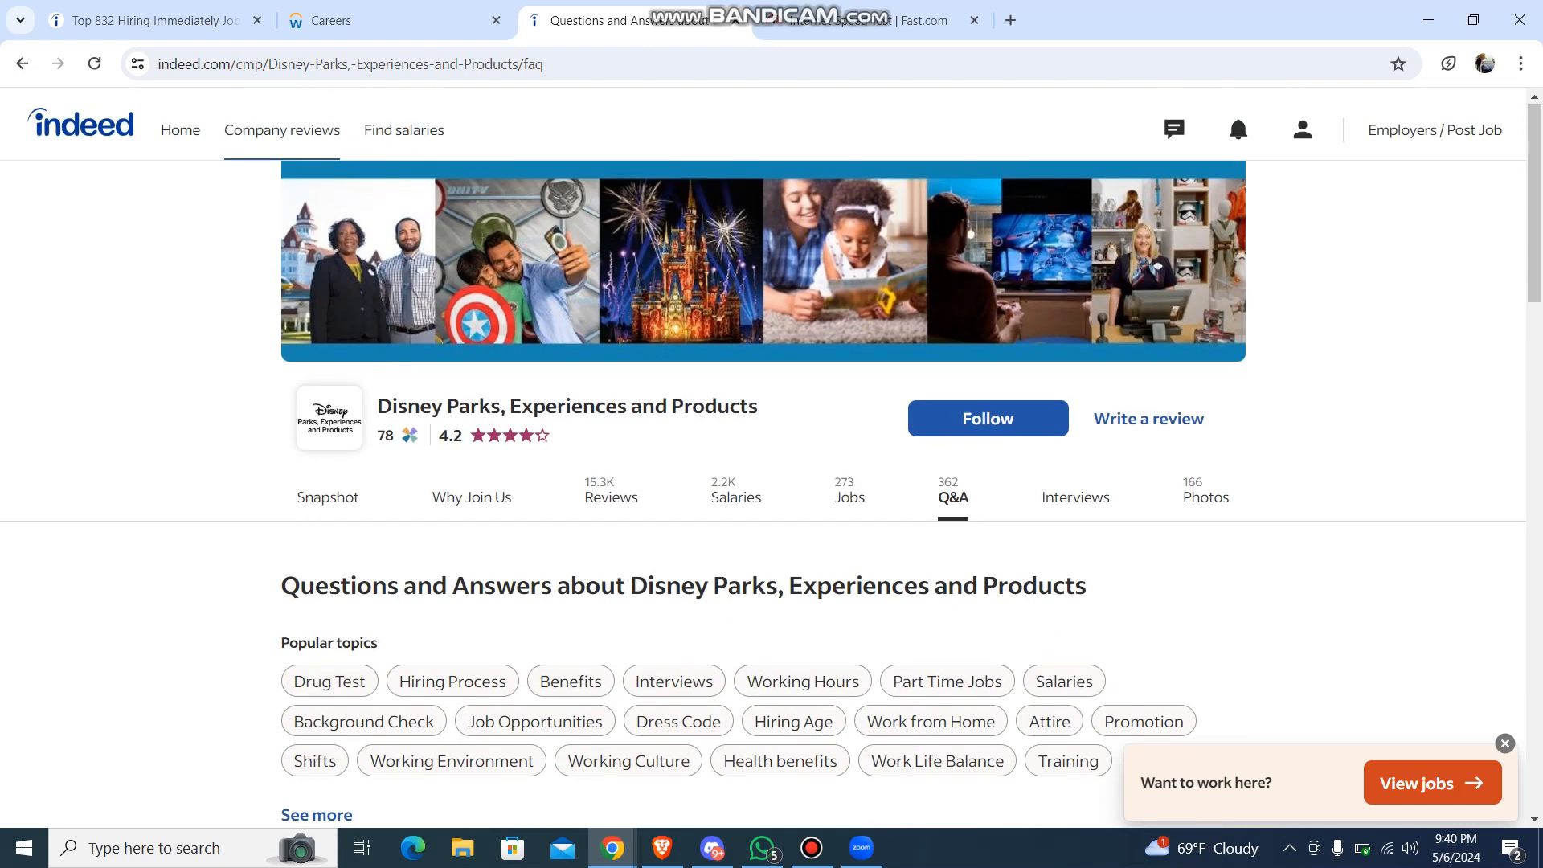
{"action": "left_click", "coordinate": [180, 130]}
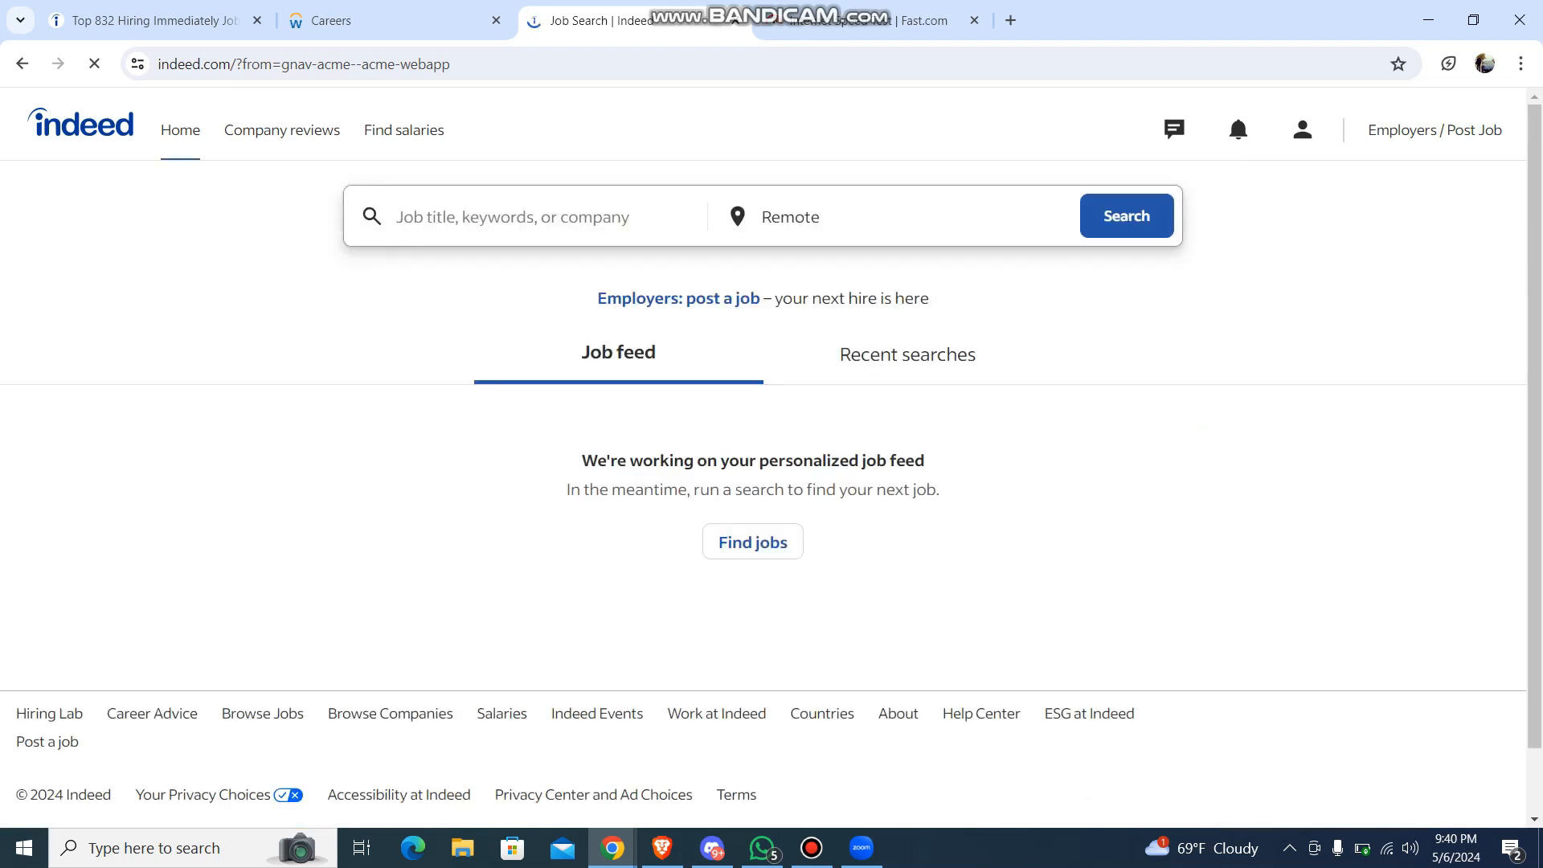